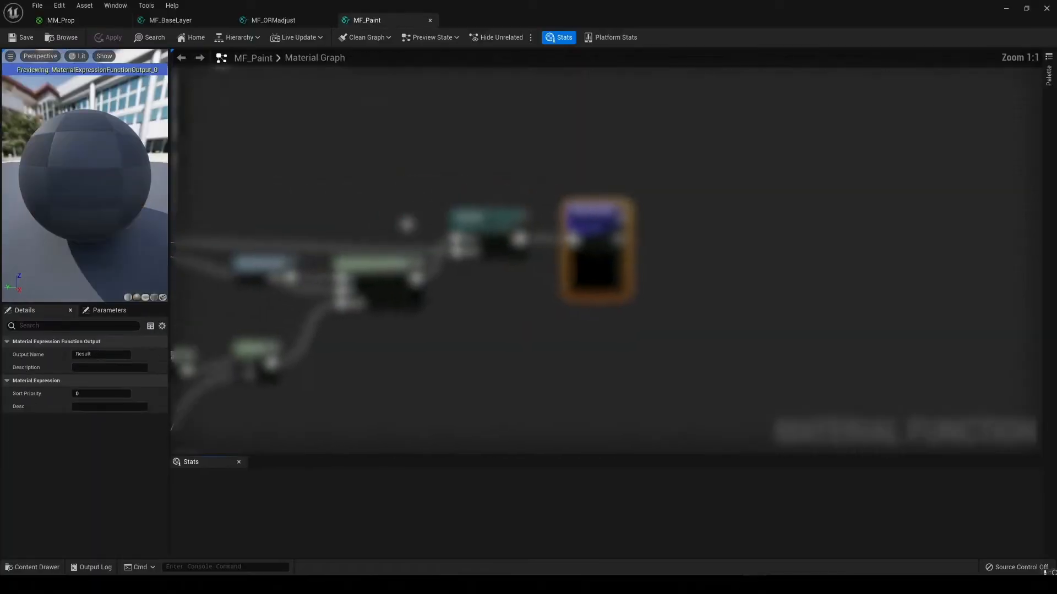
pyautogui.scroll(-3)
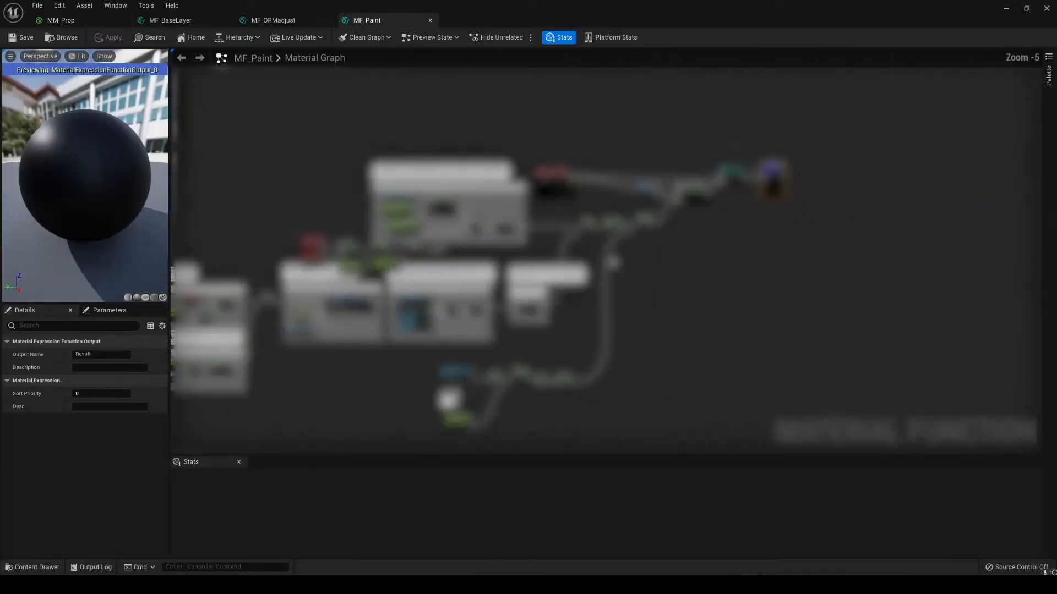